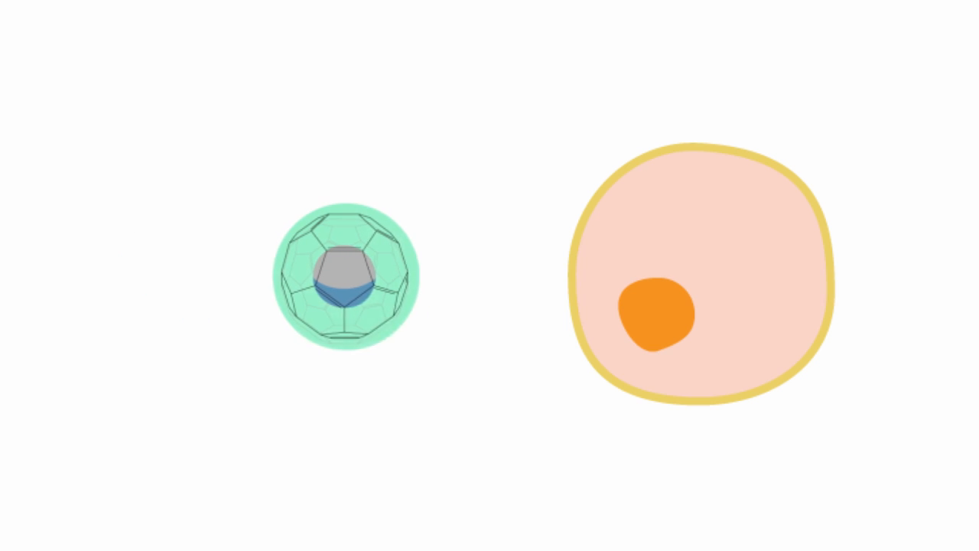
Step: Drag the green nanoparticle right until it touches the cell's yellow membrane
left_click_drag(348, 287, 505, 275)
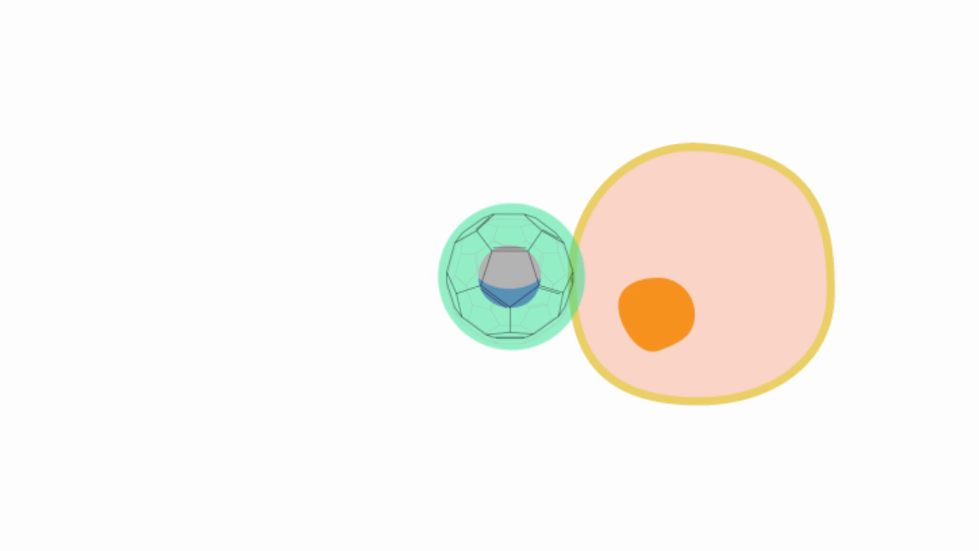